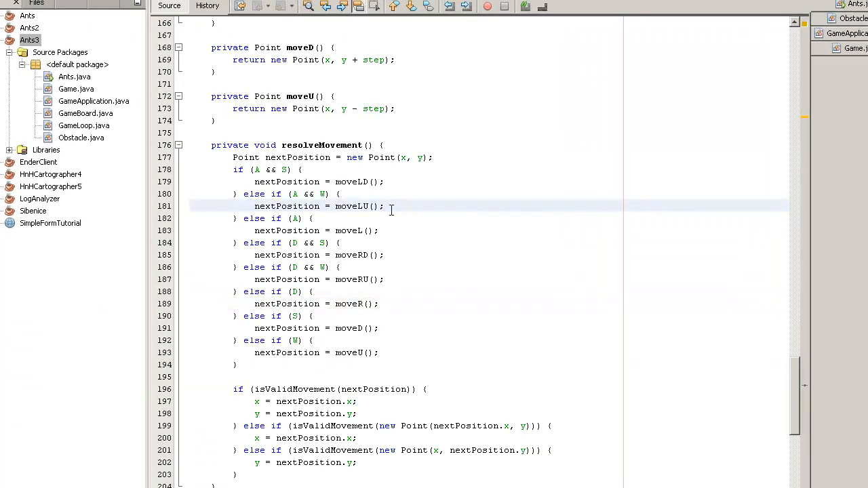
Launch the Ants3 game window with Fred standing above the black wall bar.
click(486, 6)
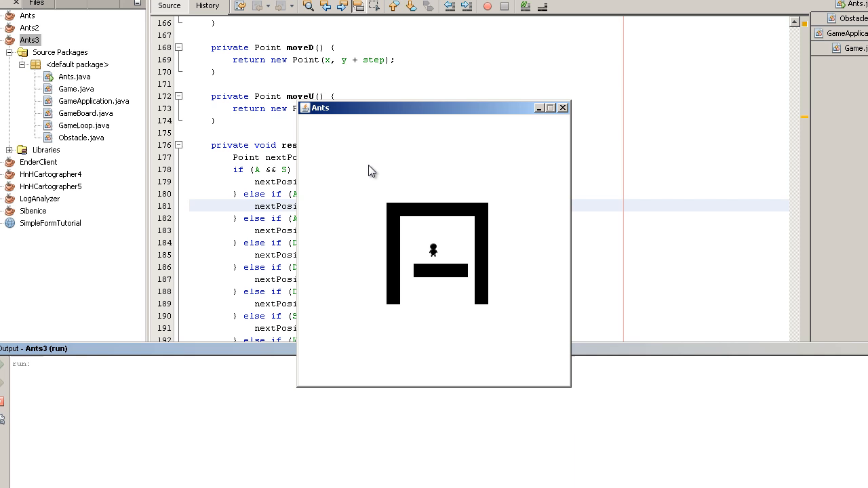
mouse_move(676, 155)
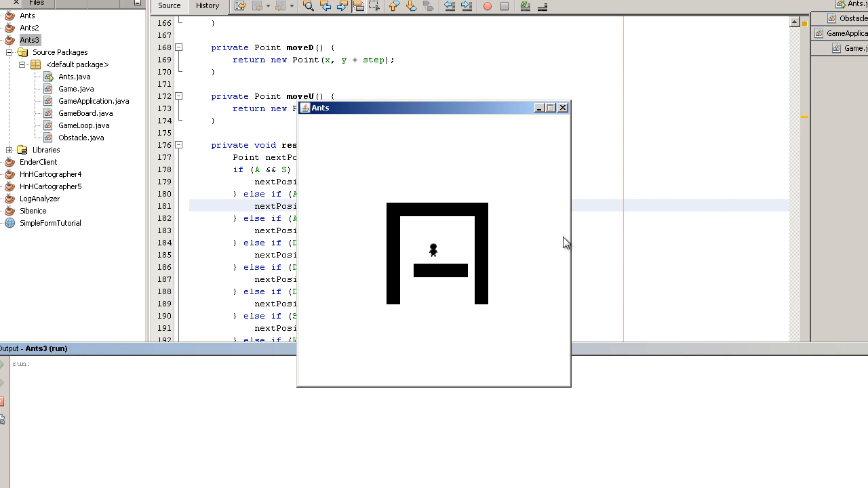
mouse_move(698, 214)
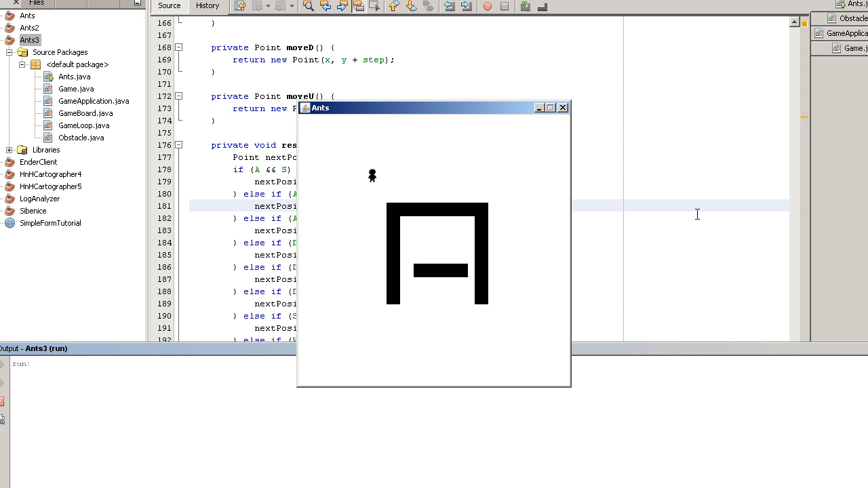
mouse_move(432, 159)
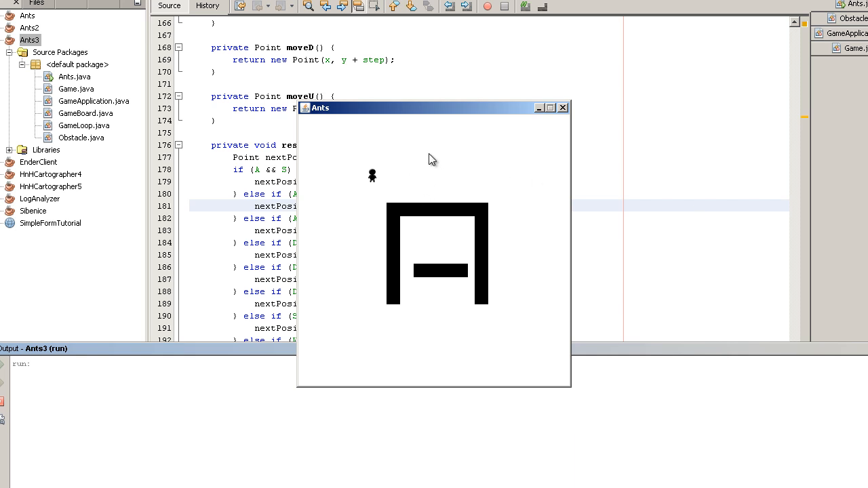
mouse_move(438, 176)
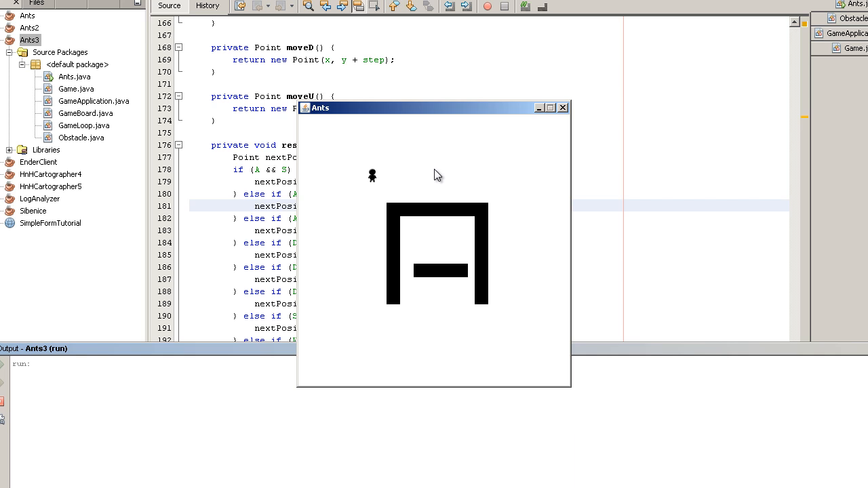
mouse_move(577, 126)
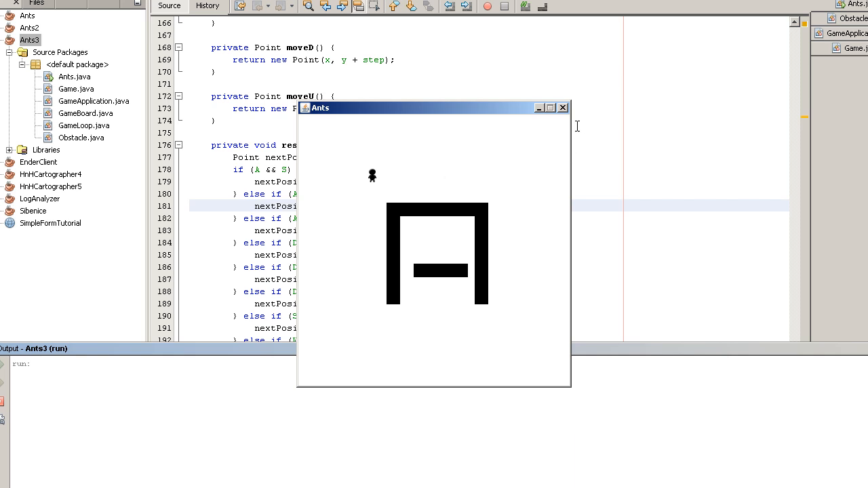
mouse_move(526, 184)
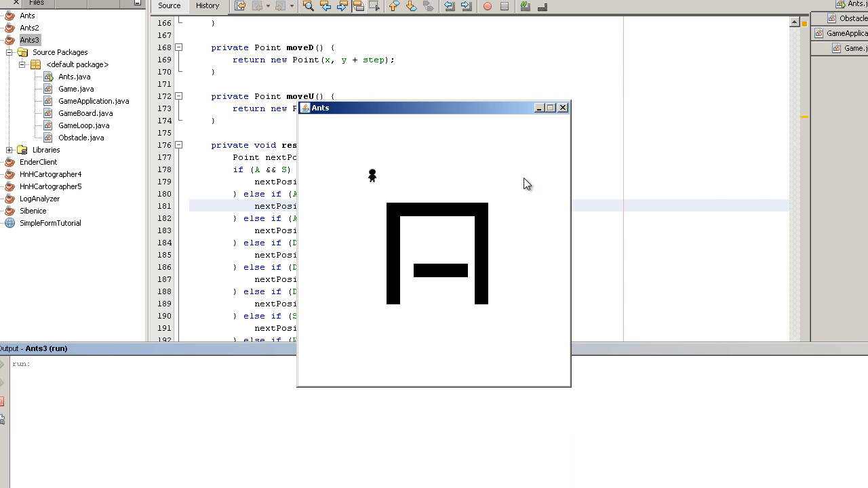